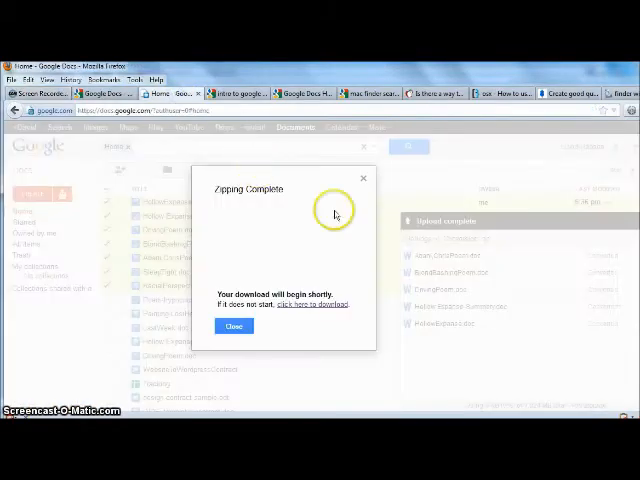
Step: Close the Zipping Complete notice to return to the documents list
{"action": "left_click", "coordinate": [233, 326]}
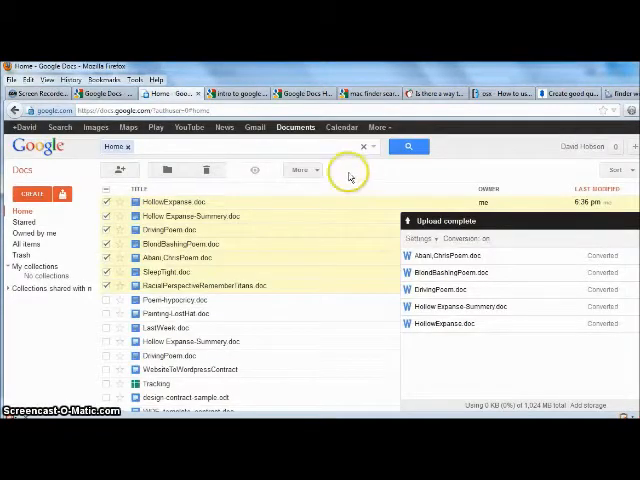
{"action": "mouse_move", "coordinate": [330, 163]}
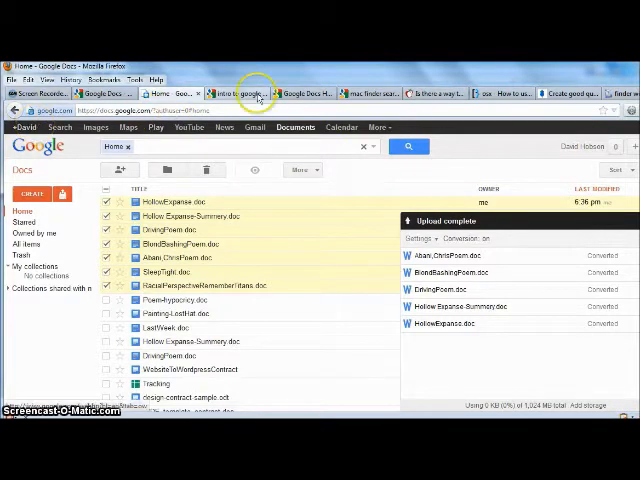
Step: Switch to the 'intro to google docs' search tab and head to the Google Docs home page
{"action": "left_click", "coordinate": [235, 92]}
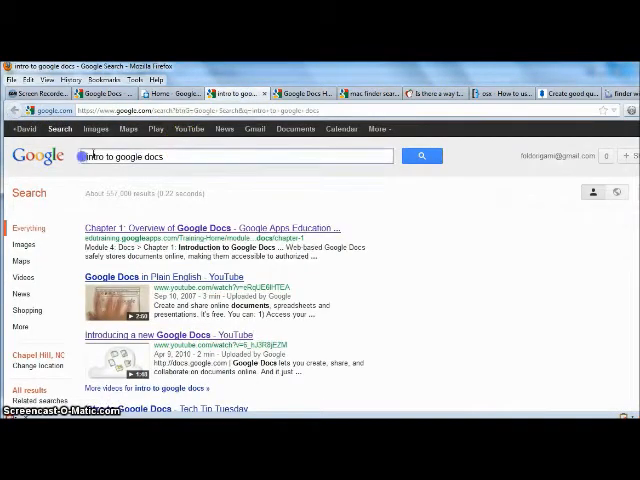
{"action": "type", "text": "google.com/#home"}
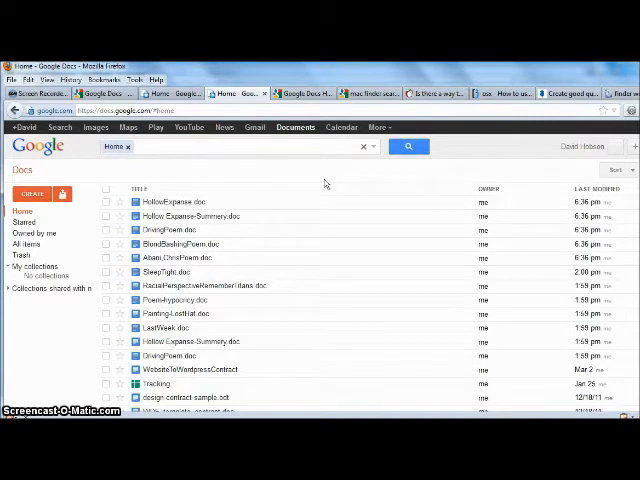
{"action": "mouse_move", "coordinate": [97, 175]}
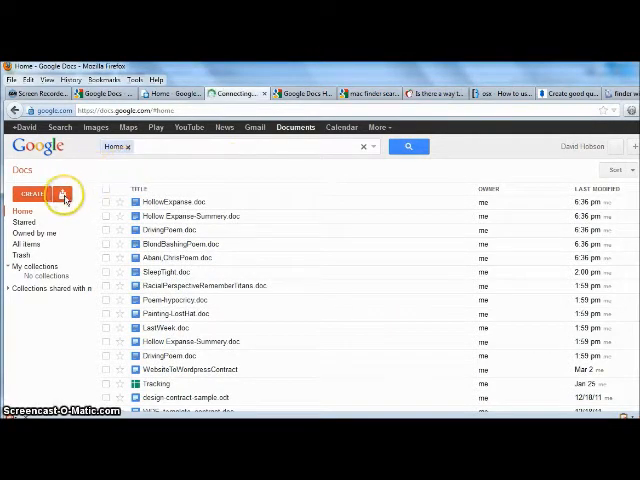
{"action": "mouse_move", "coordinate": [64, 196]}
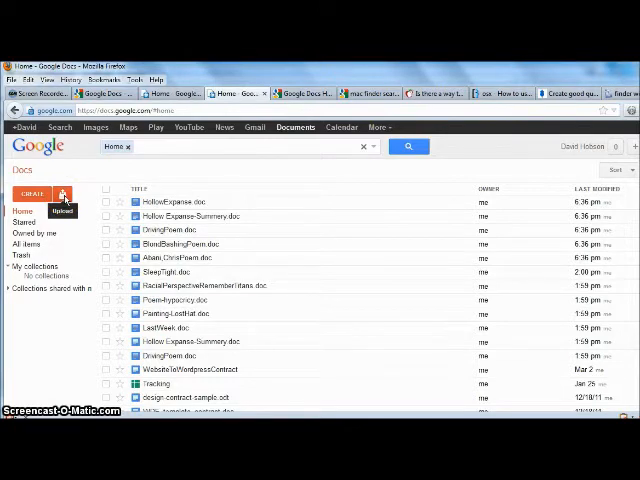
Step: Select the .doc files in the Poetry folder for upload to Google Docs
{"action": "left_click", "coordinate": [64, 194]}
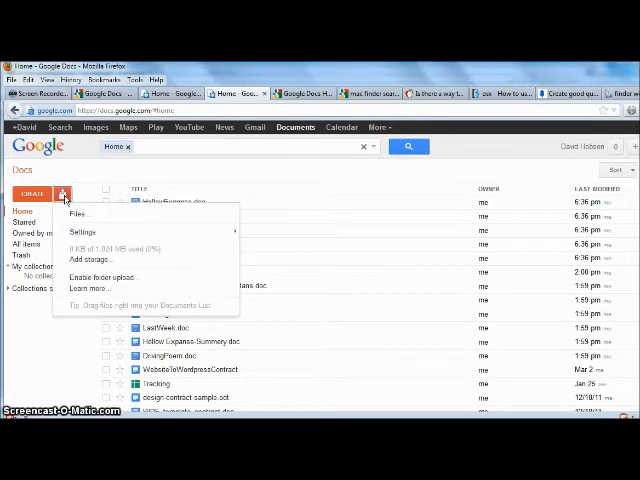
{"action": "left_click", "coordinate": [78, 213]}
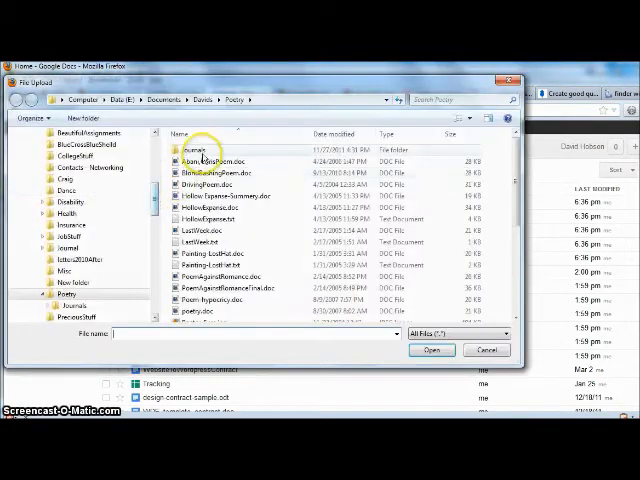
{"action": "left_click", "coordinate": [208, 162]}
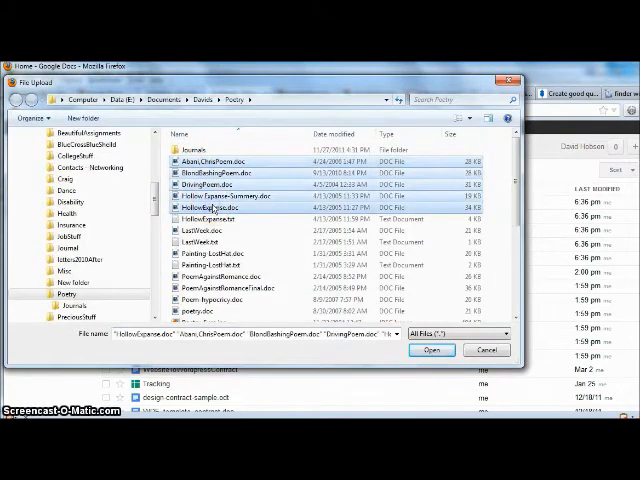
{"action": "left_click", "coordinate": [431, 349]}
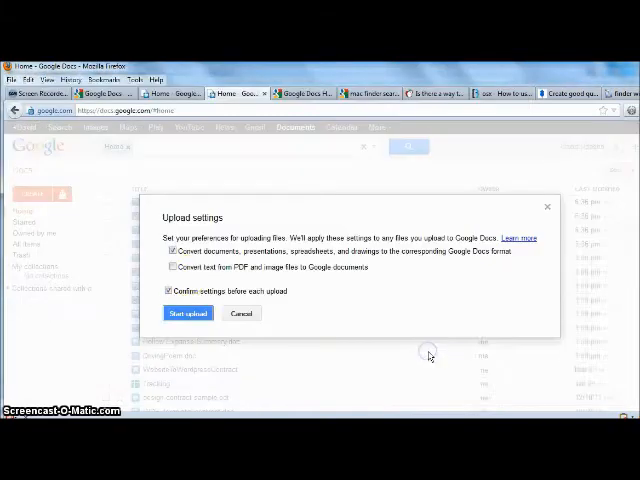
Step: Upload the five poetry documents with 'Convert documents' enabled
{"action": "left_click", "coordinate": [172, 250]}
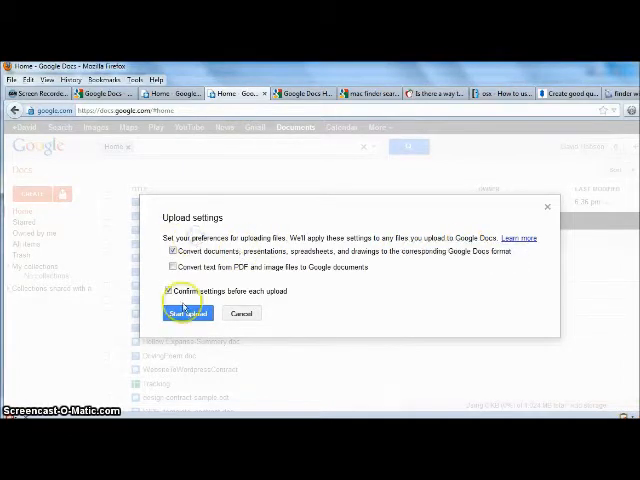
{"action": "left_click", "coordinate": [186, 313]}
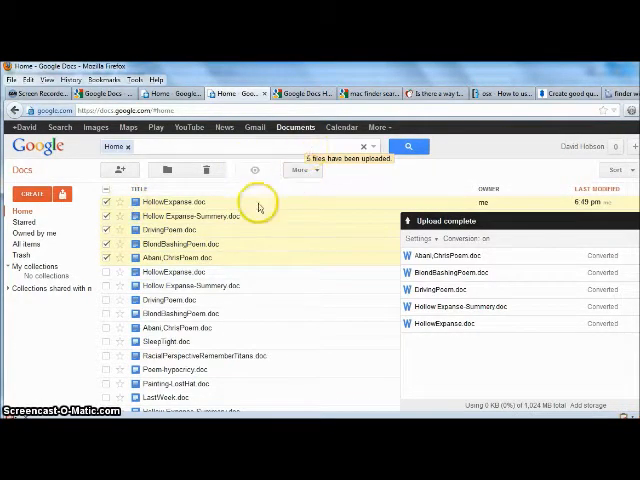
Step: Download the checked poetry documents as an HTML-format zip archive
{"action": "left_click", "coordinate": [298, 169]}
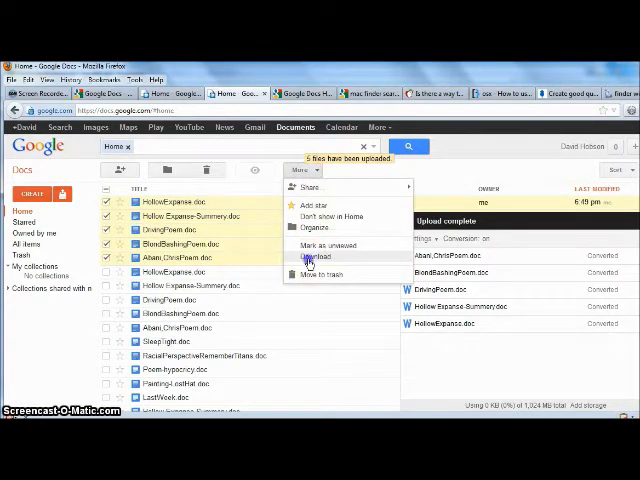
{"action": "left_click", "coordinate": [315, 258]}
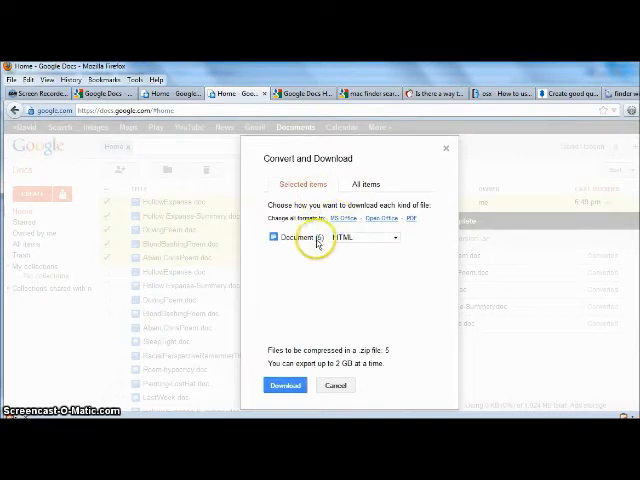
{"action": "left_click", "coordinate": [350, 237]}
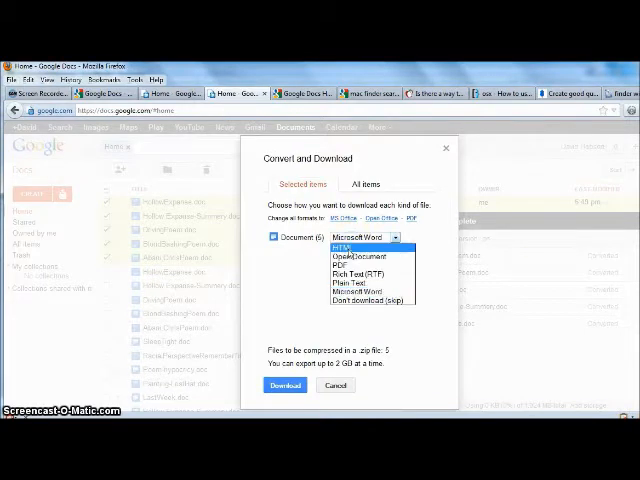
{"action": "left_click", "coordinate": [358, 247]}
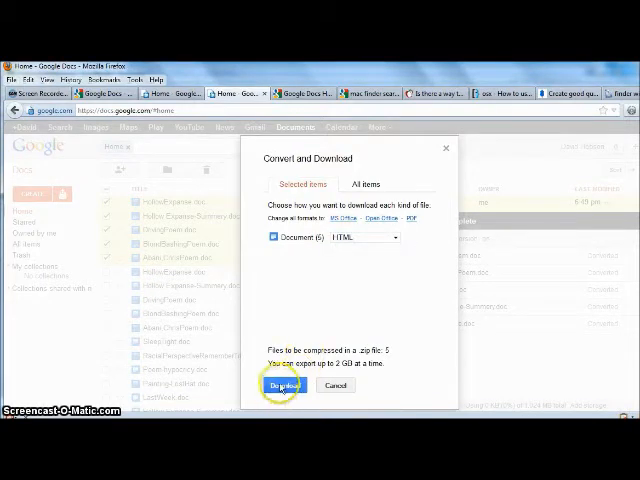
{"action": "left_click", "coordinate": [283, 385]}
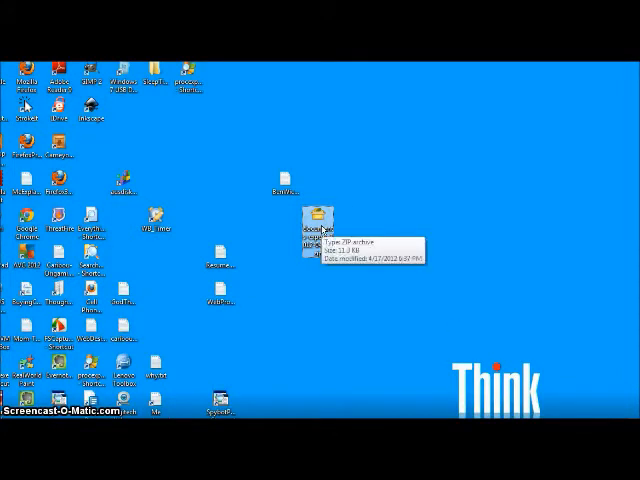
Step: Bring up the extraction options for the downloaded poetry zip on the desktop
{"action": "right_click", "coordinate": [318, 233]}
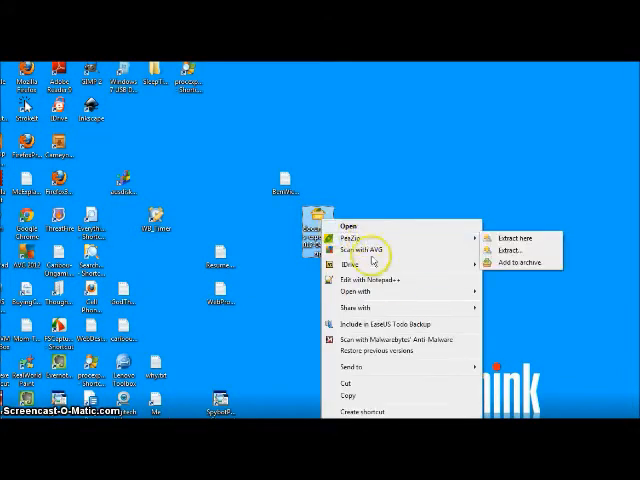
{"action": "mouse_move", "coordinate": [425, 343]}
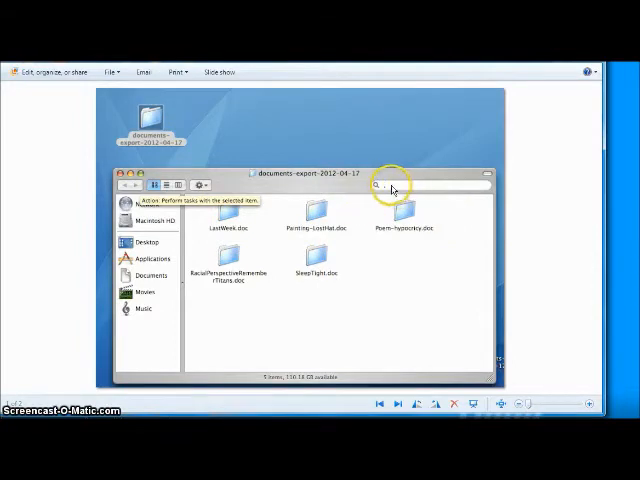
{"action": "mouse_move", "coordinate": [424, 190]}
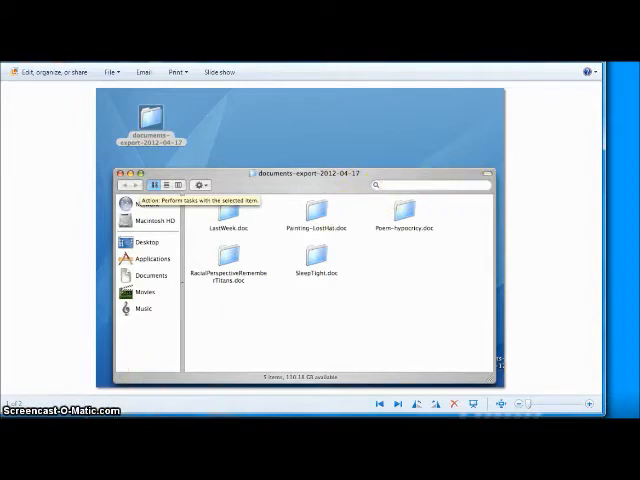
{"action": "type", "text": ".html"}
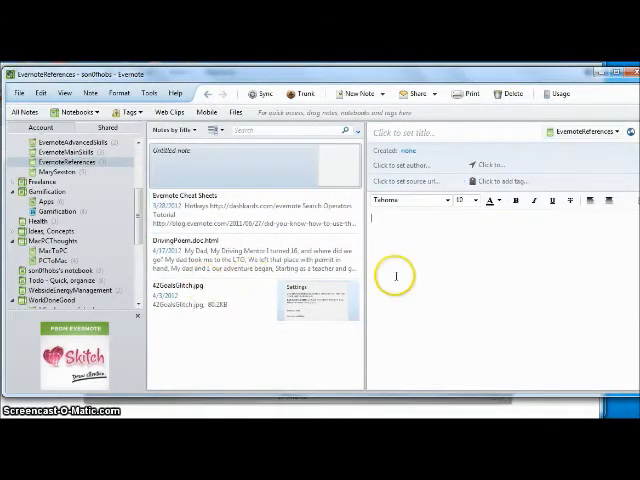
{"action": "type", "text": "*.html"}
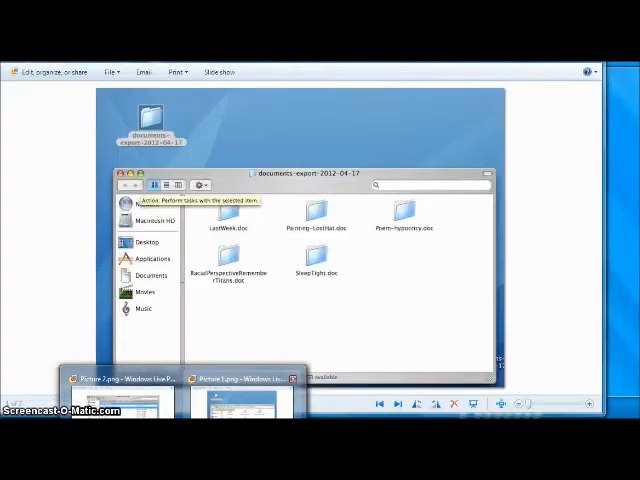
{"action": "type", "text": ".html"}
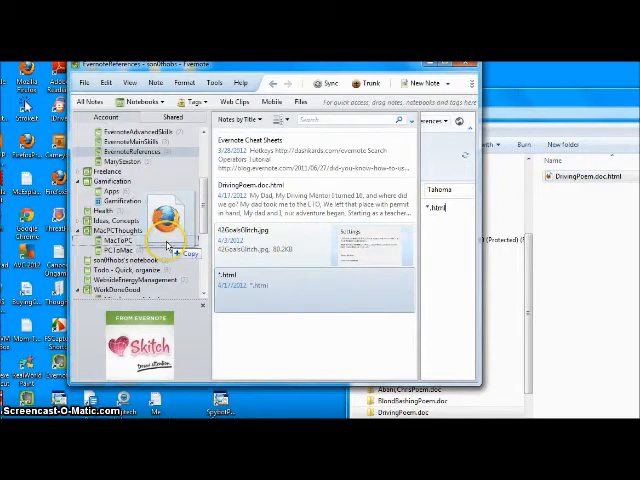
Step: Open the MacToPC notebook to view the new DrivingPoem note
{"action": "left_click", "coordinate": [113, 238]}
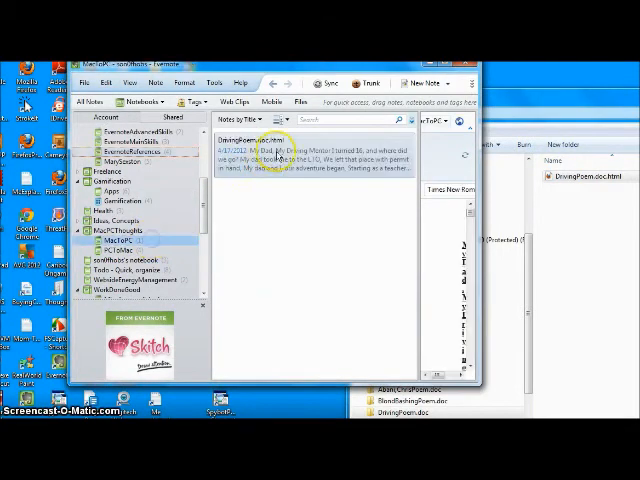